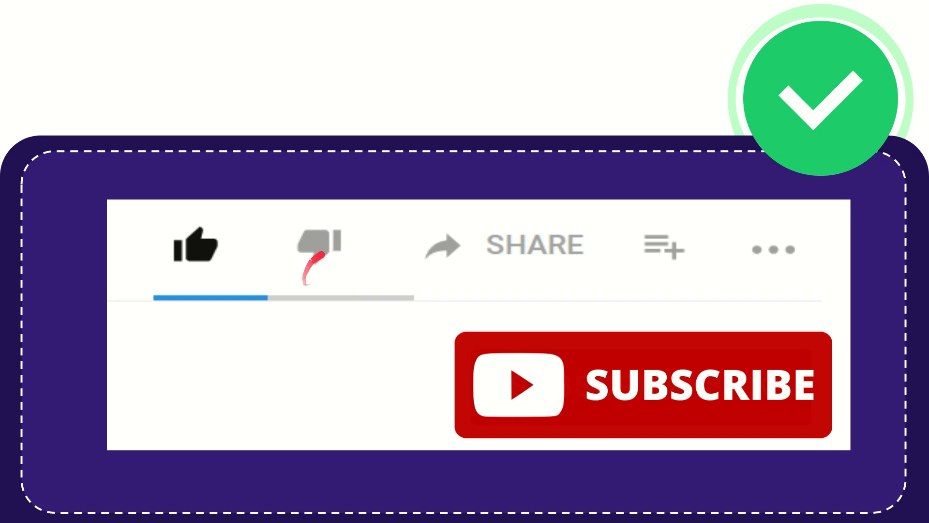
mouse_move(415, 261)
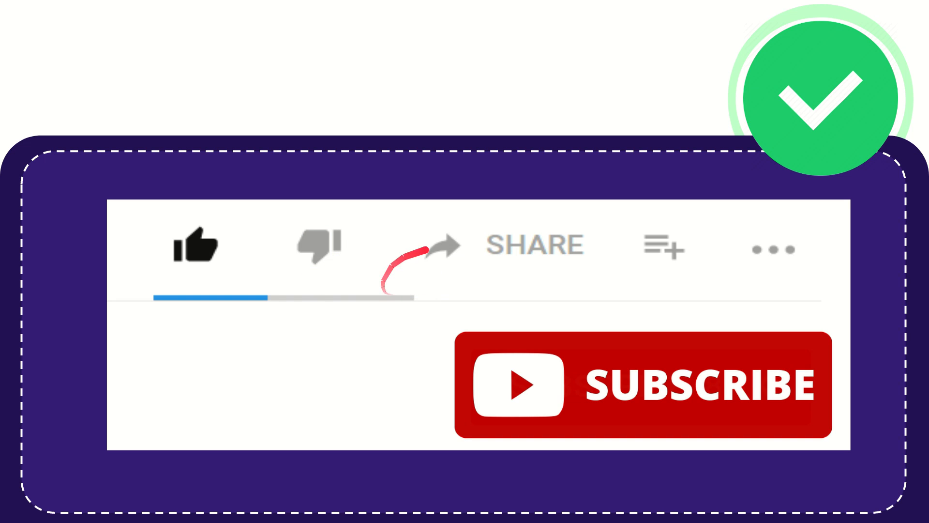